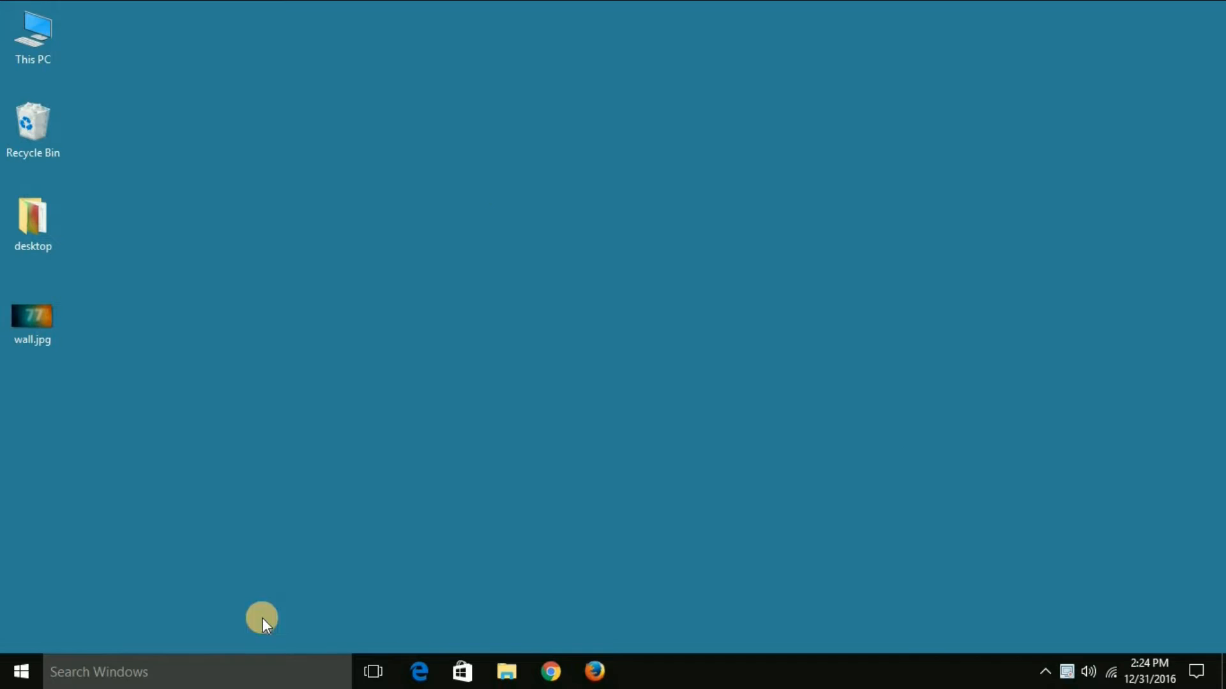
Search Windows for 'wallpaper' to list lock screen and background settings
{"action": "type", "text": "wallpaper"}
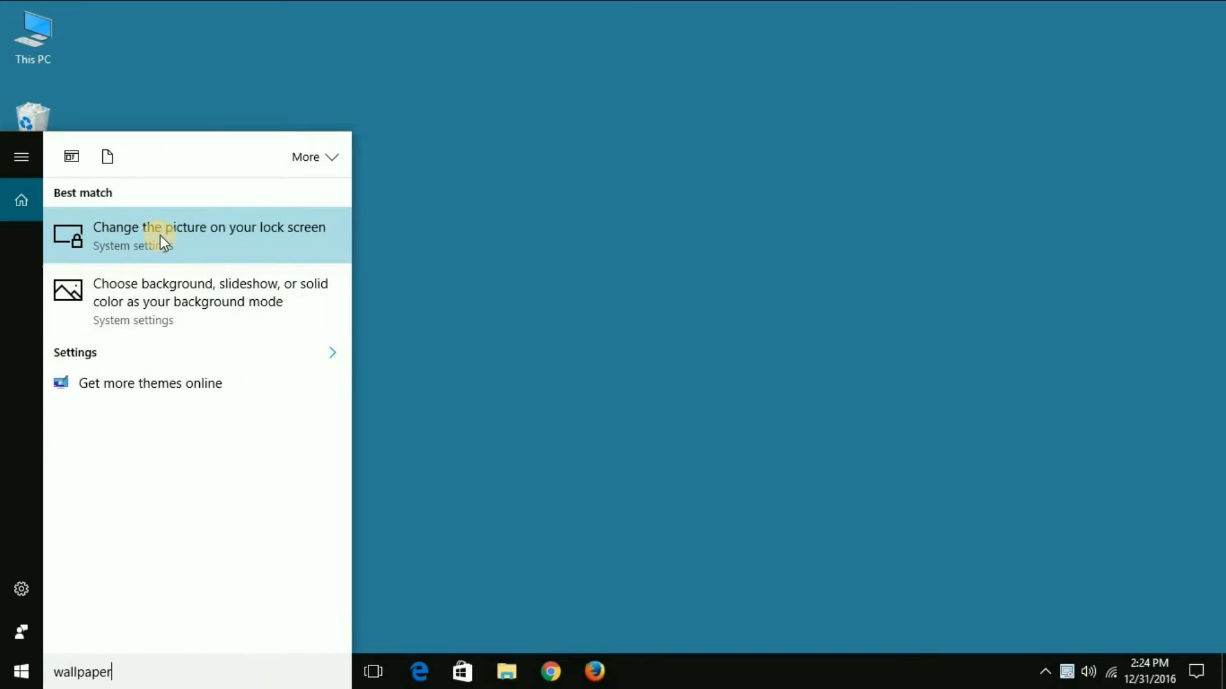
Change the lock screen picture to the aerial sea view and close Settings
{"action": "left_click", "coordinate": [209, 234]}
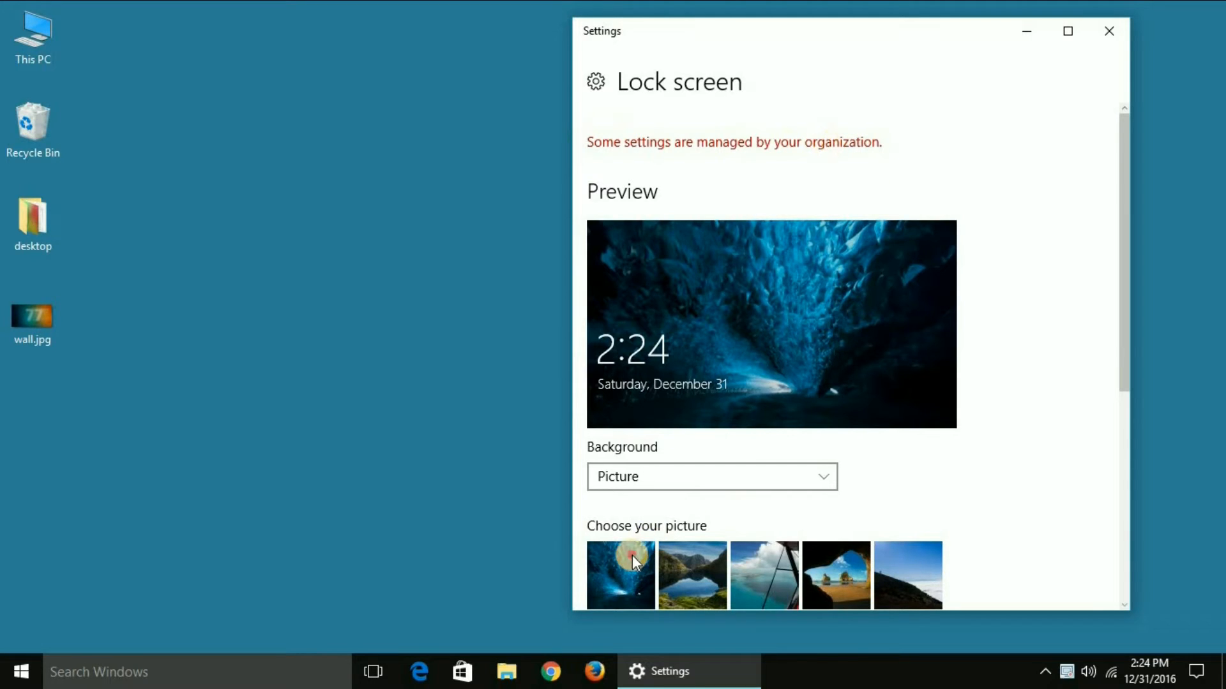
{"action": "left_click", "coordinate": [619, 575]}
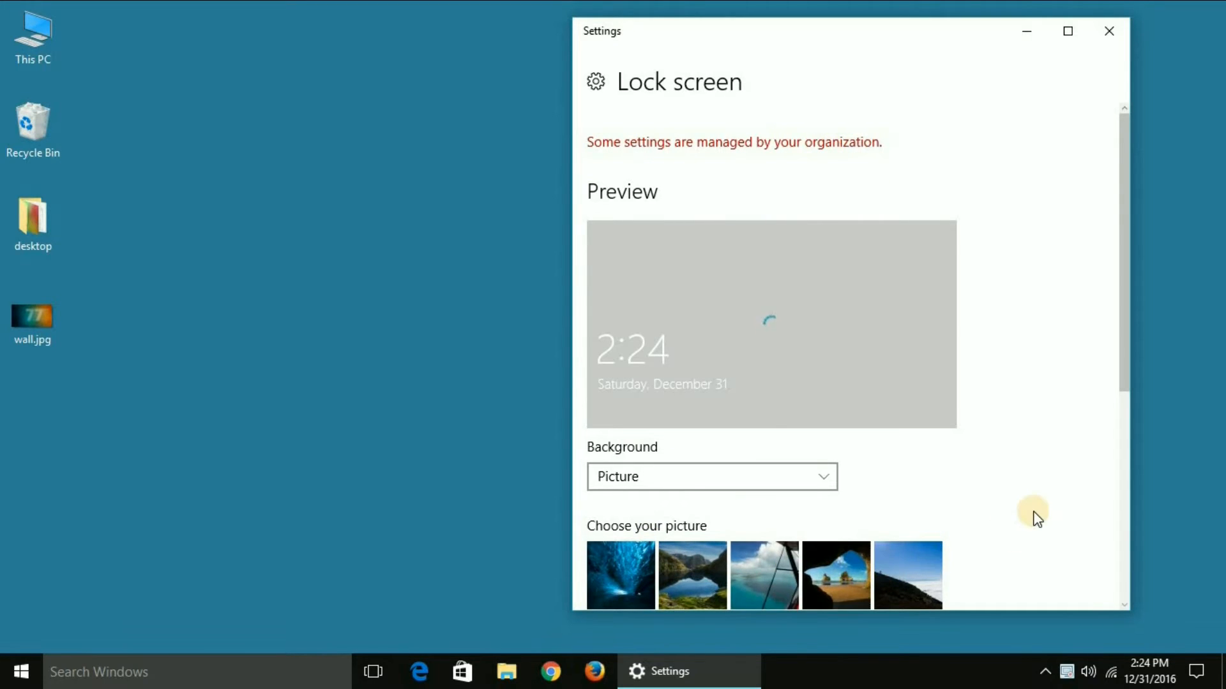
{"action": "scroll", "scroll_direction": "down", "scroll_amount": 3}
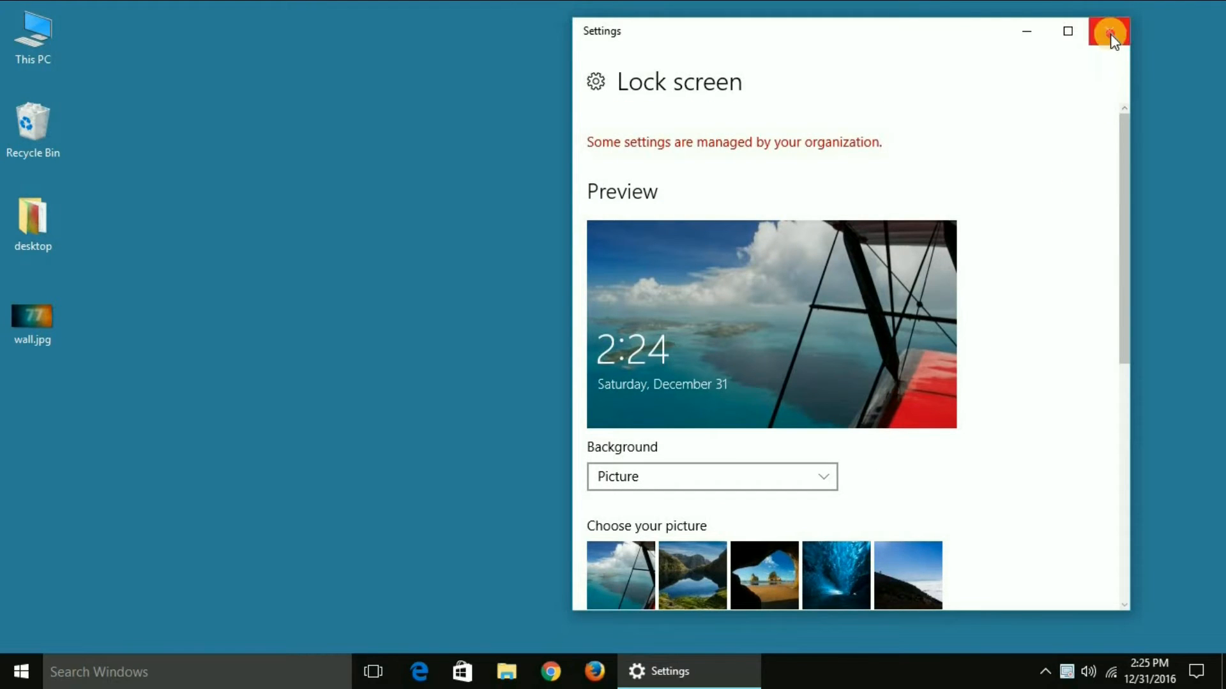
{"action": "left_click", "coordinate": [1107, 31]}
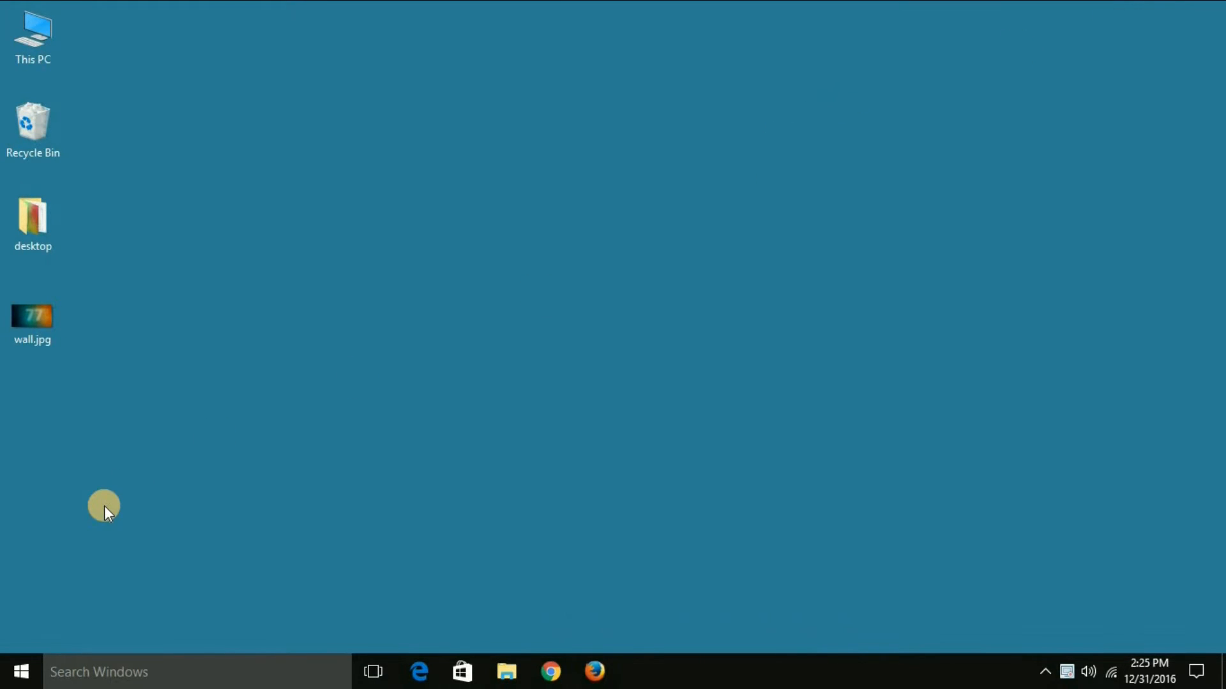
Open the Run dialog with Win+R and focus its empty Open box
{"action": "key", "text": "win+r"}
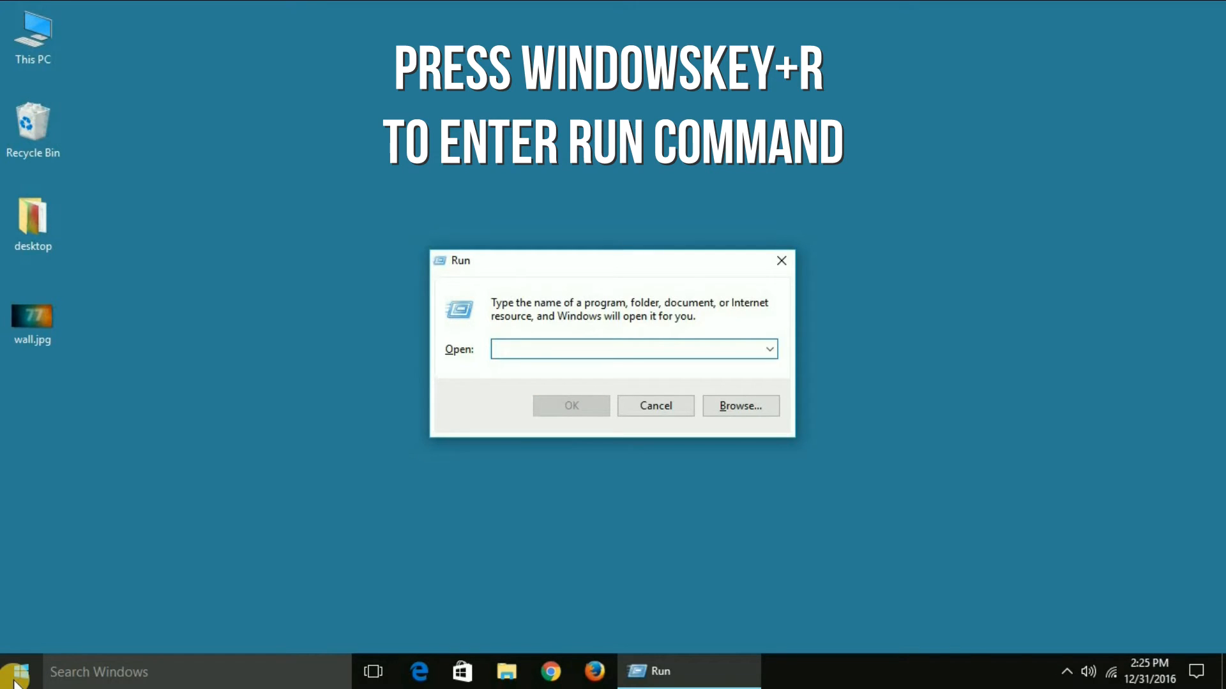
{"action": "left_click", "coordinate": [633, 349]}
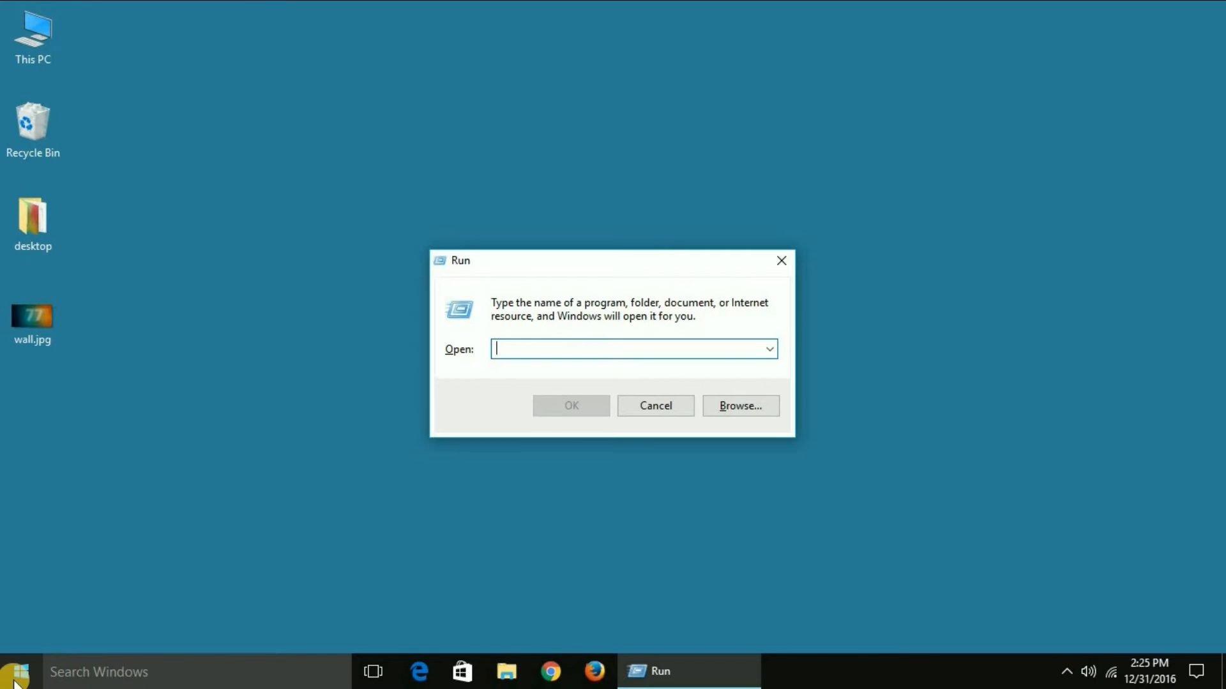
Begin entering the command 'control /name Microsoft.Personalization' in Run
{"action": "type", "text": "Control"}
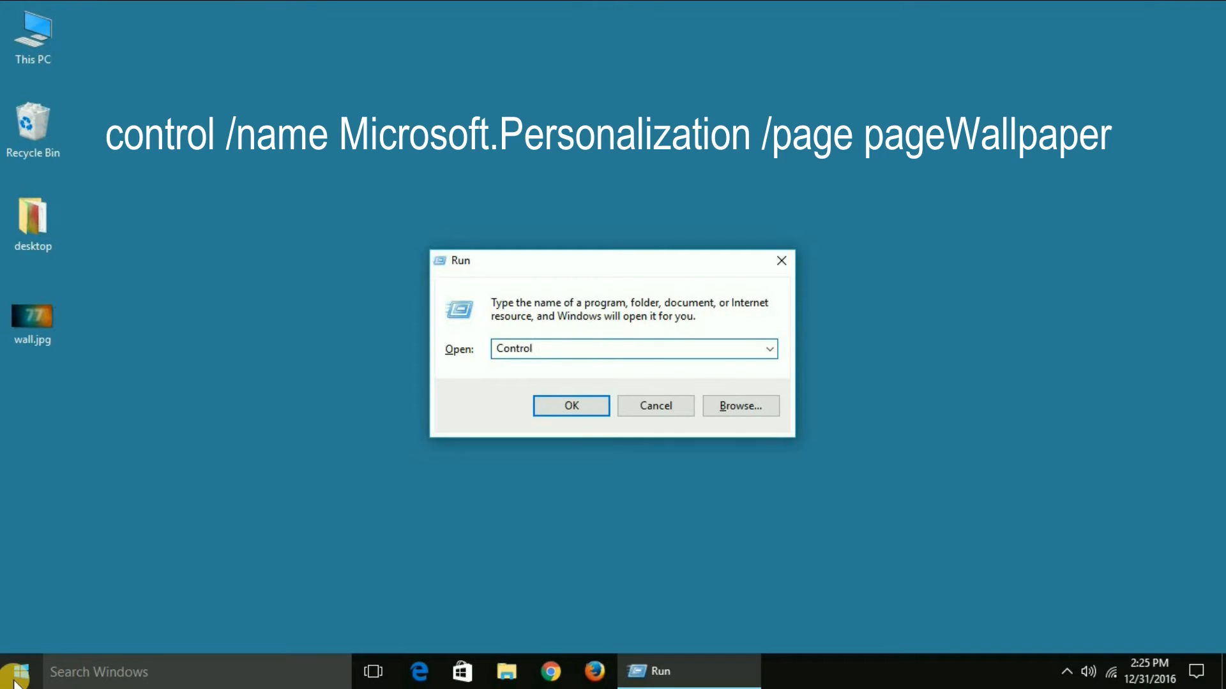
{"action": "type", "text": "/"}
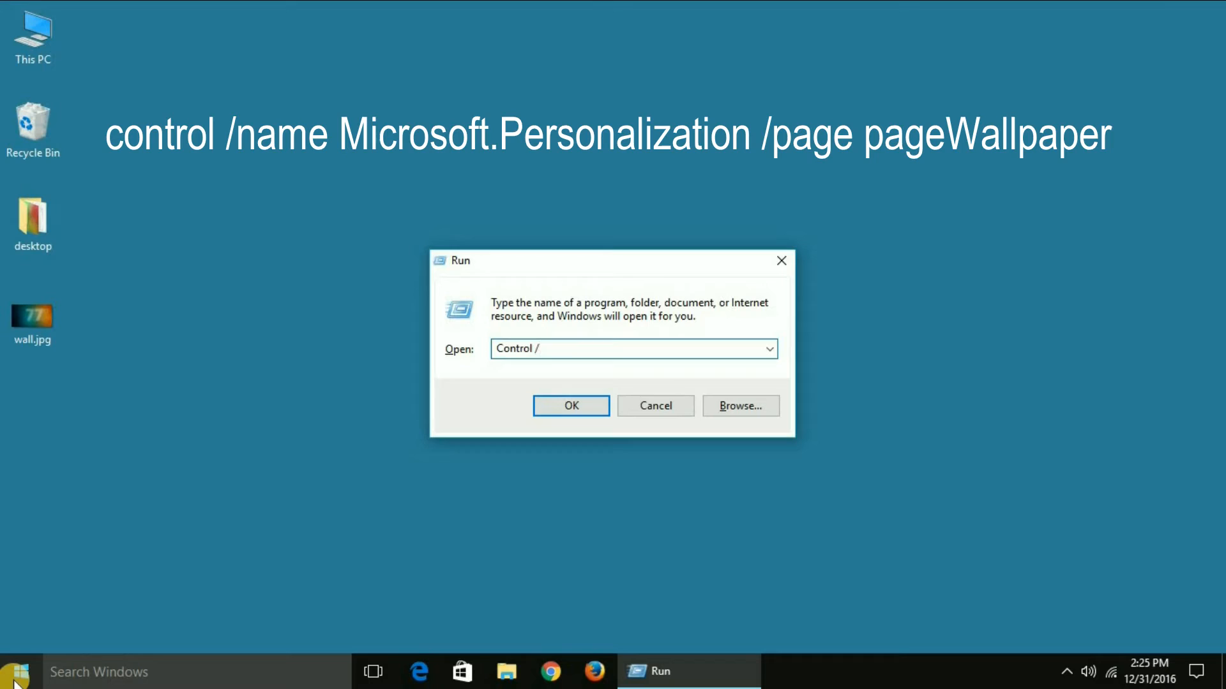
{"action": "type", "text": "name"}
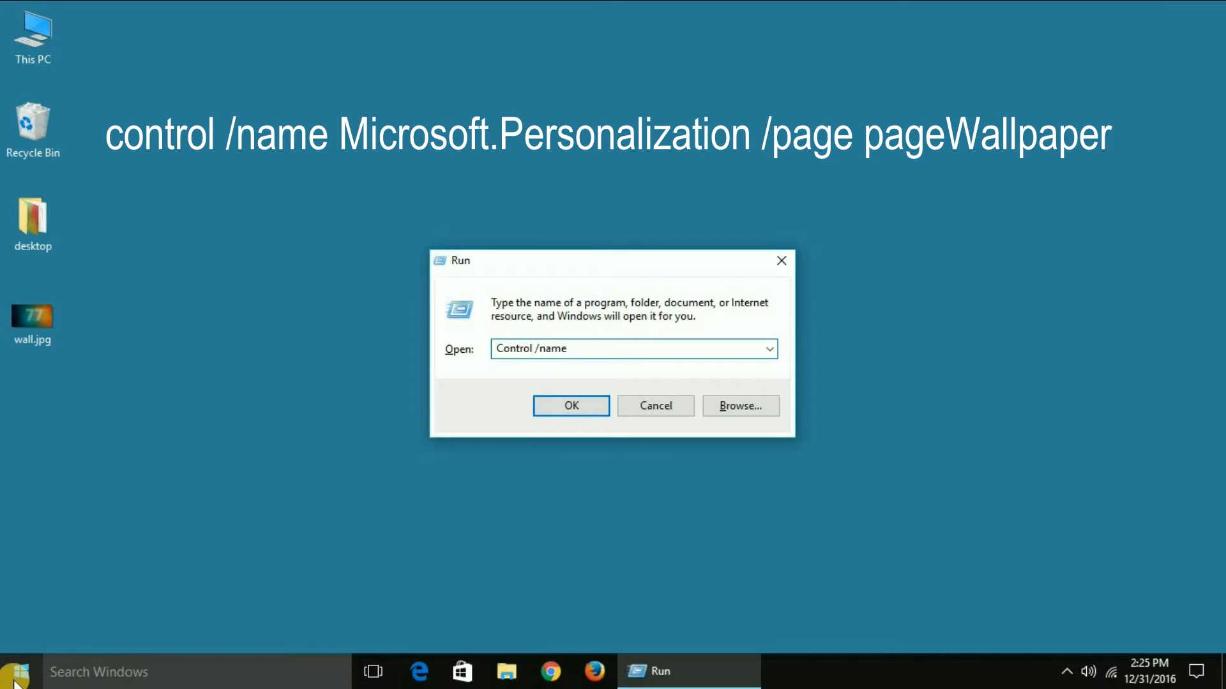
{"action": "type", "text": "Micr"}
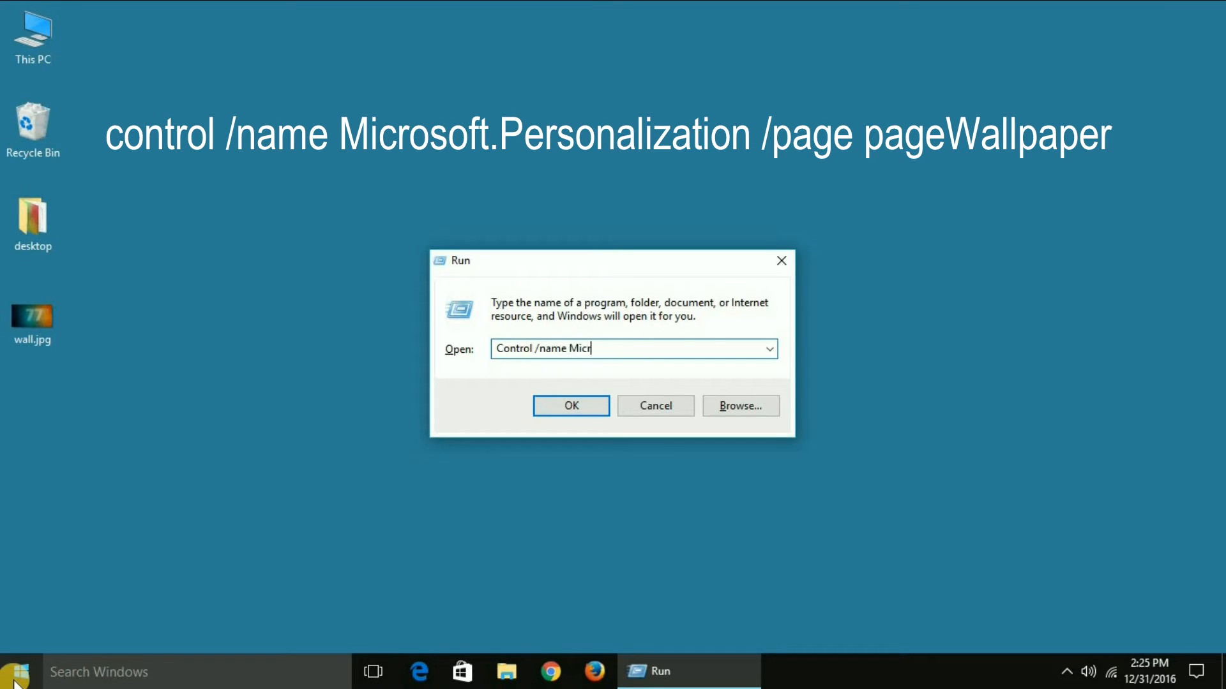
{"action": "type", "text": "osoft"}
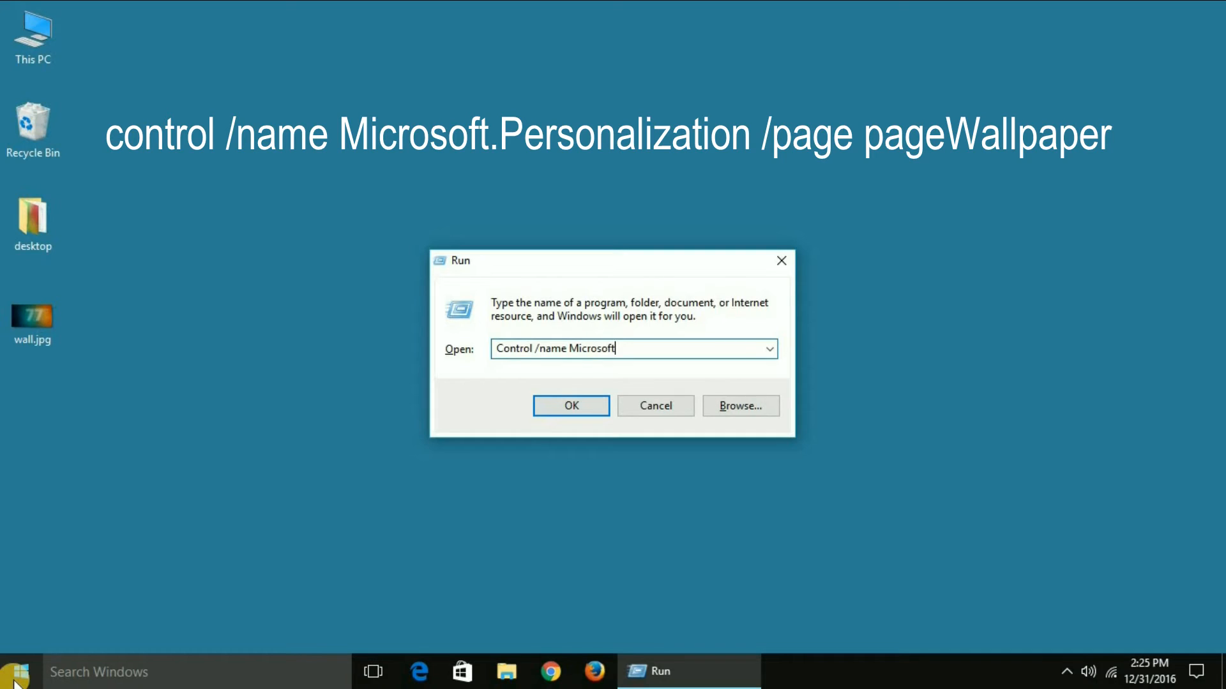
{"action": "type", "text": ".Pers"}
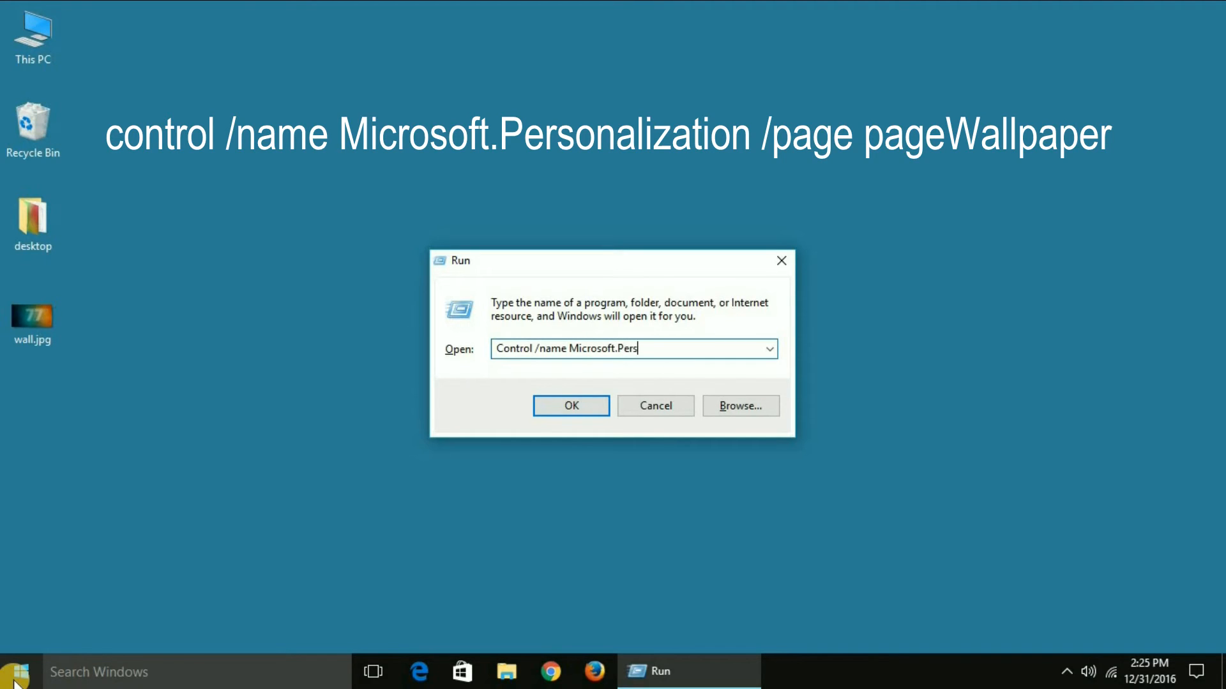
Finish with '/page pageWallpaper' and submit to open Desktop Background
{"action": "type", "text": "onalization /"}
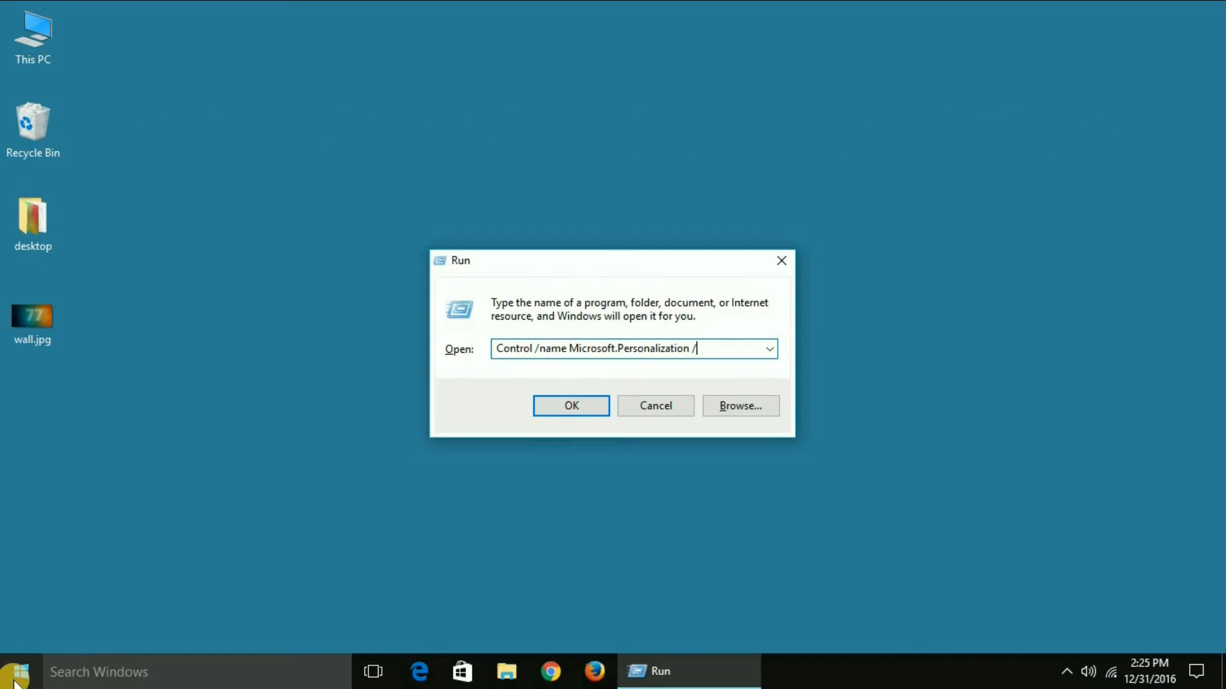
{"action": "type", "text": "page"}
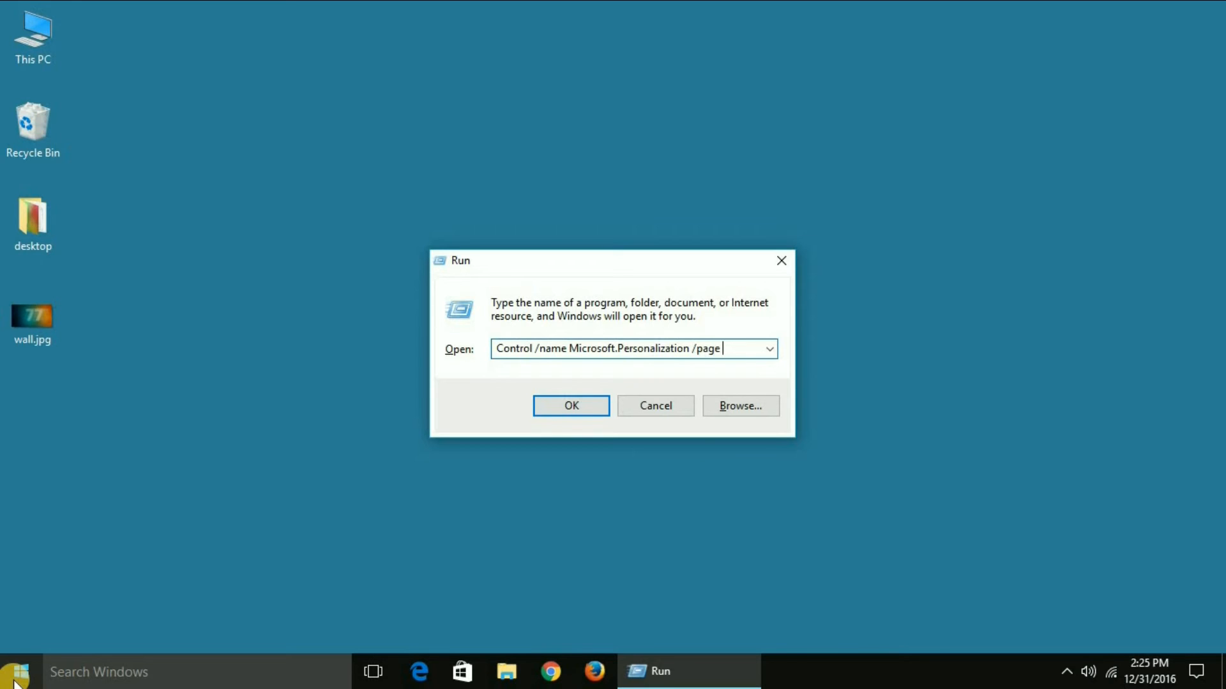
{"action": "type", "text": "page"}
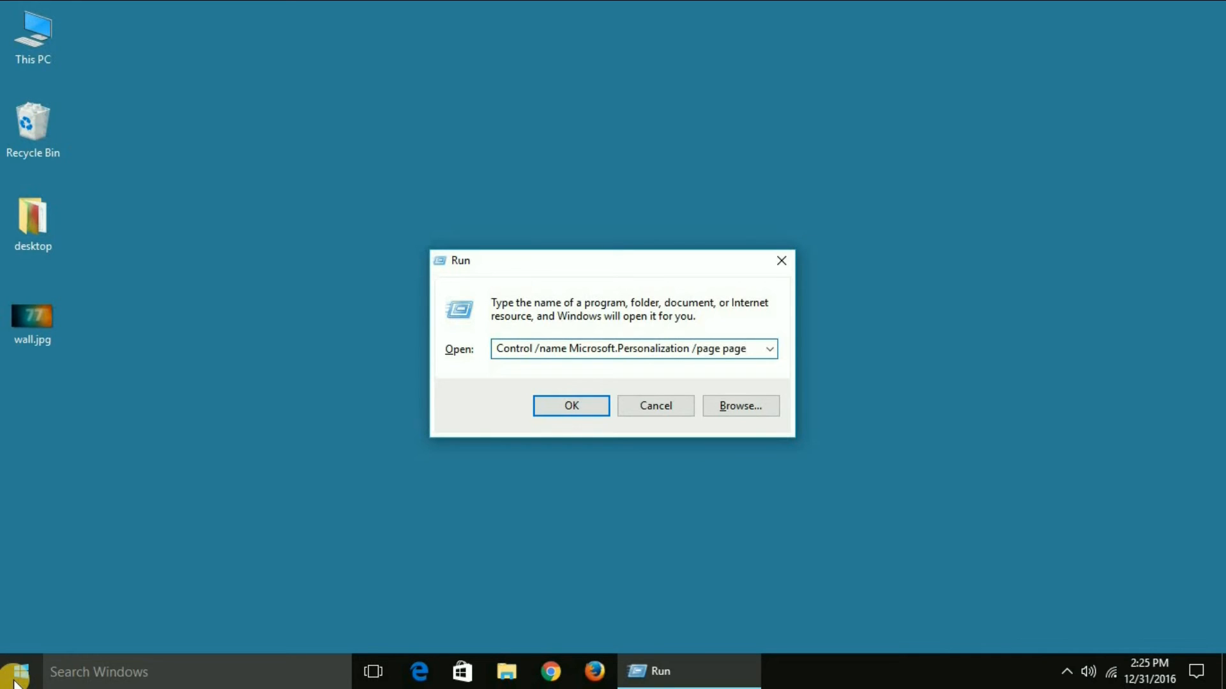
{"action": "type", "text": "Wallpape"}
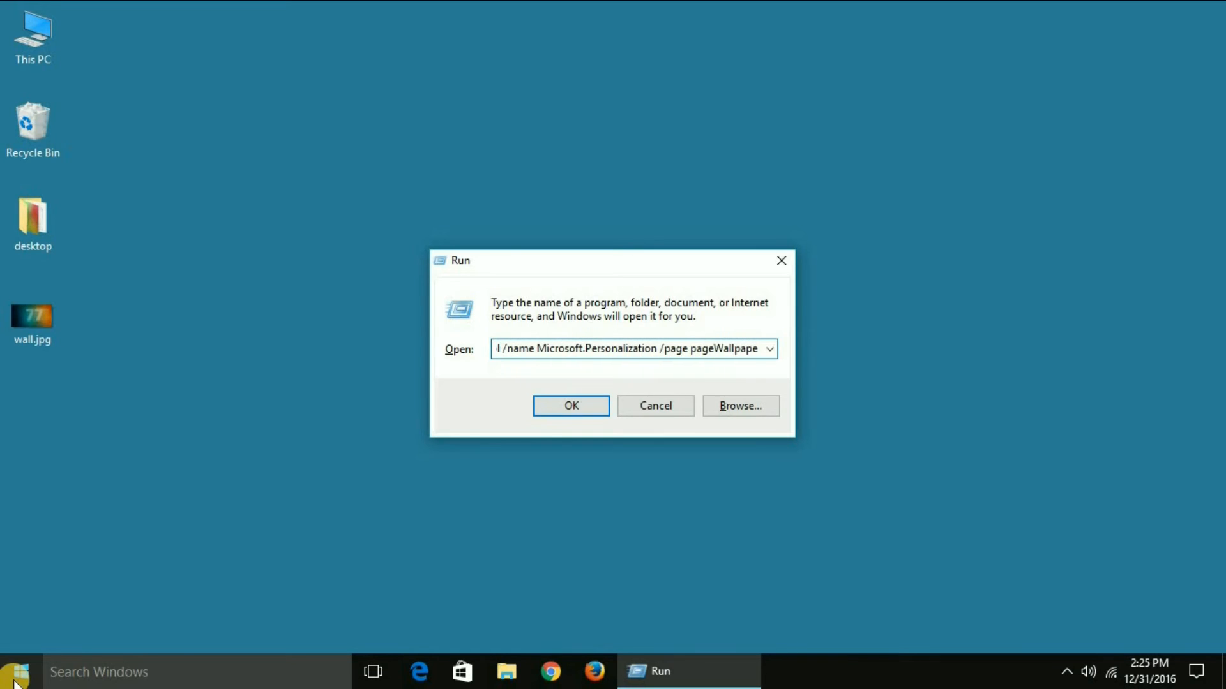
{"action": "left_click", "coordinate": [570, 406]}
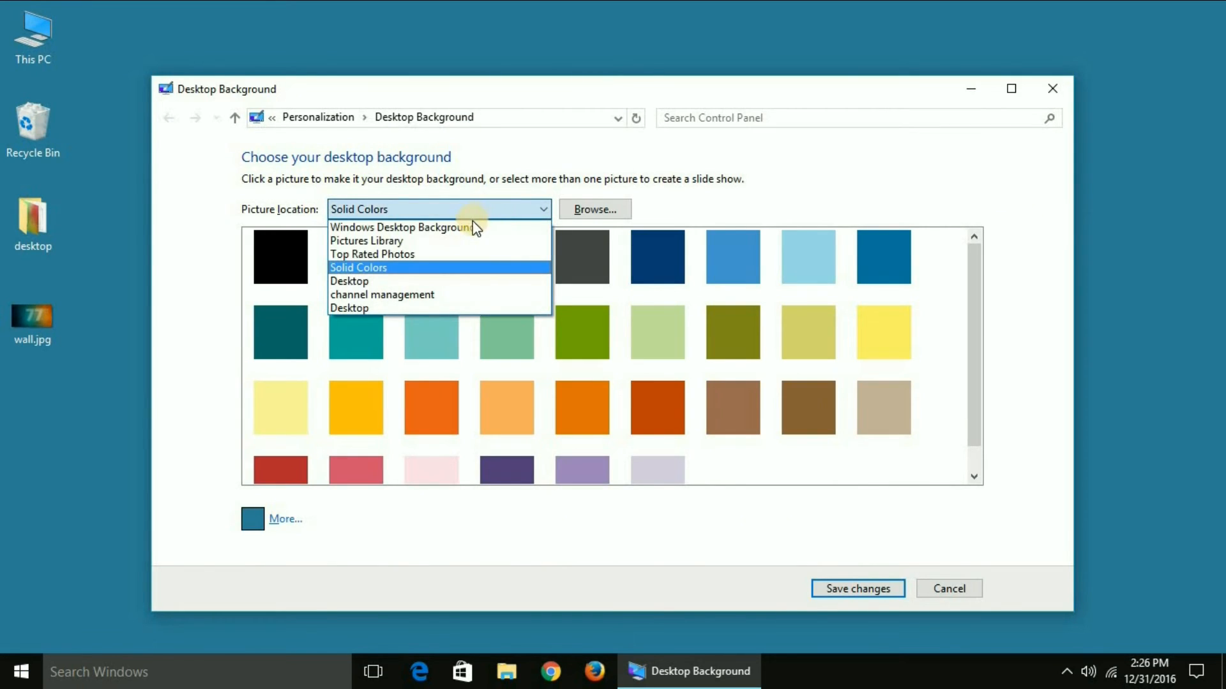
Use the Desktop folder as picture source and select only wall.jpg as background
{"action": "left_click", "coordinate": [403, 227]}
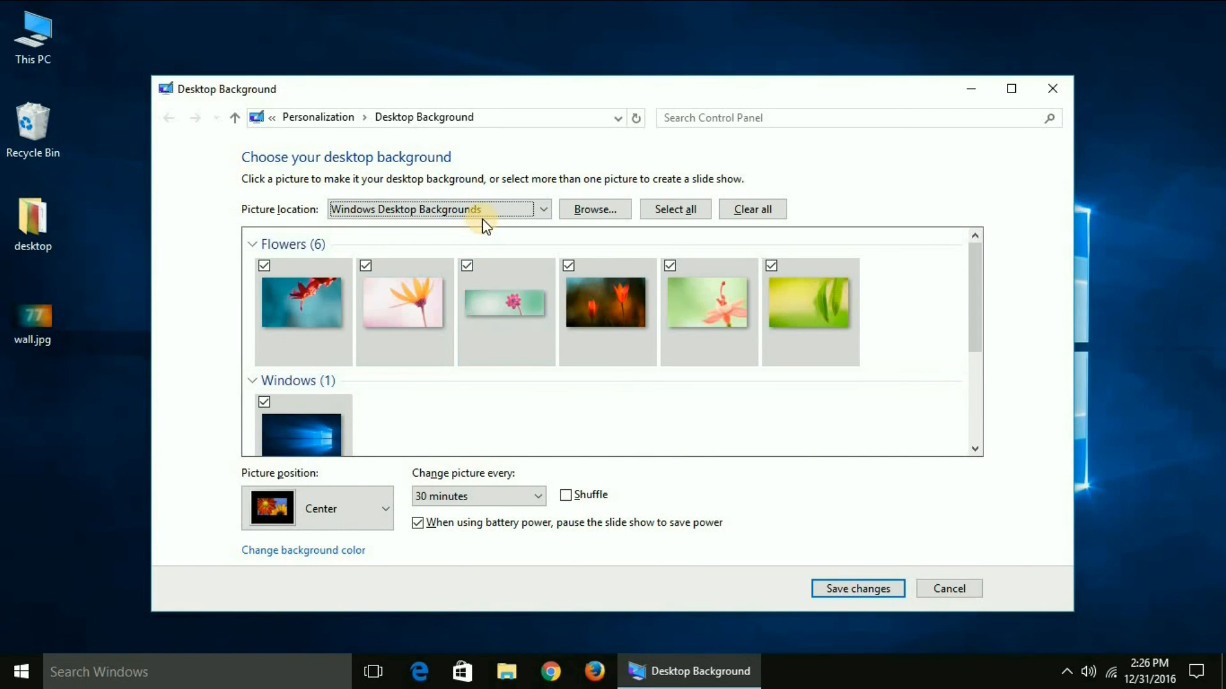
{"action": "left_click", "coordinate": [593, 209]}
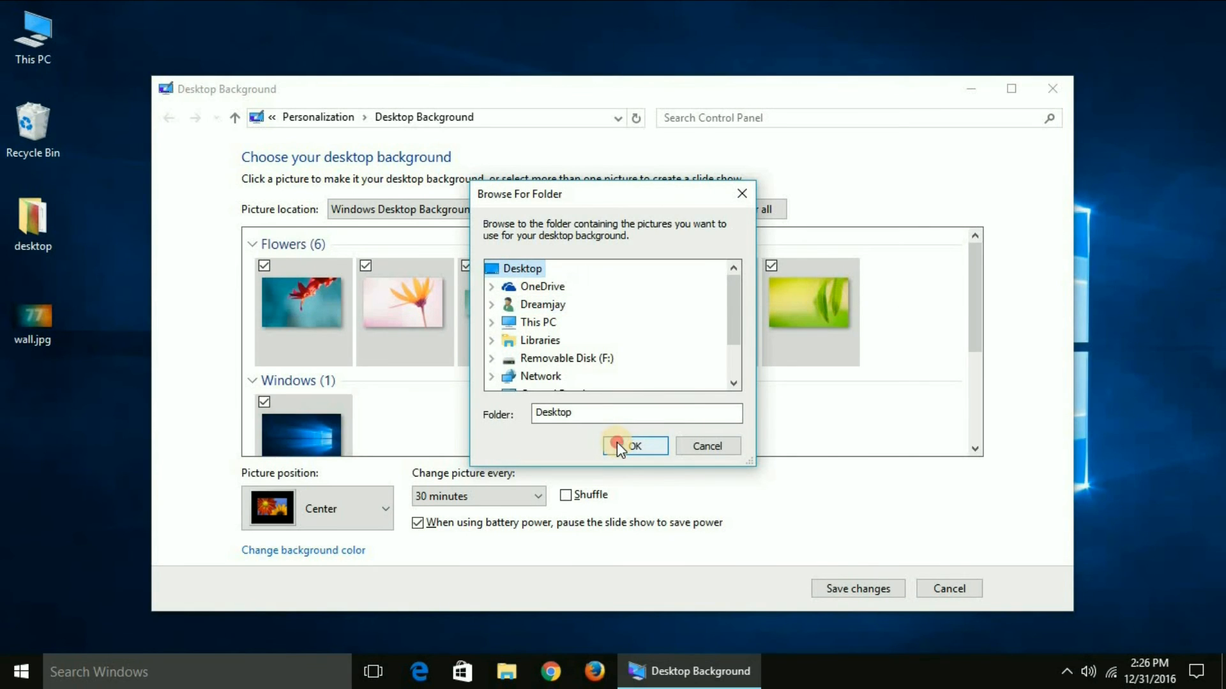
{"action": "left_click", "coordinate": [634, 445]}
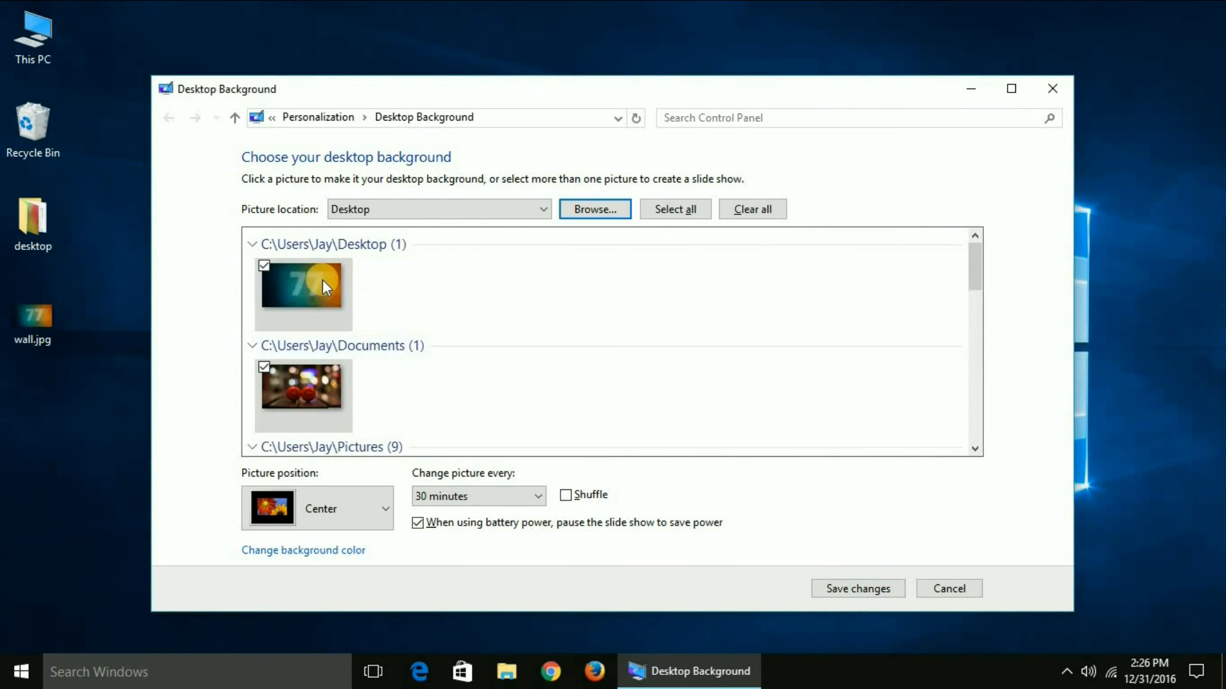
{"action": "left_click", "coordinate": [856, 588]}
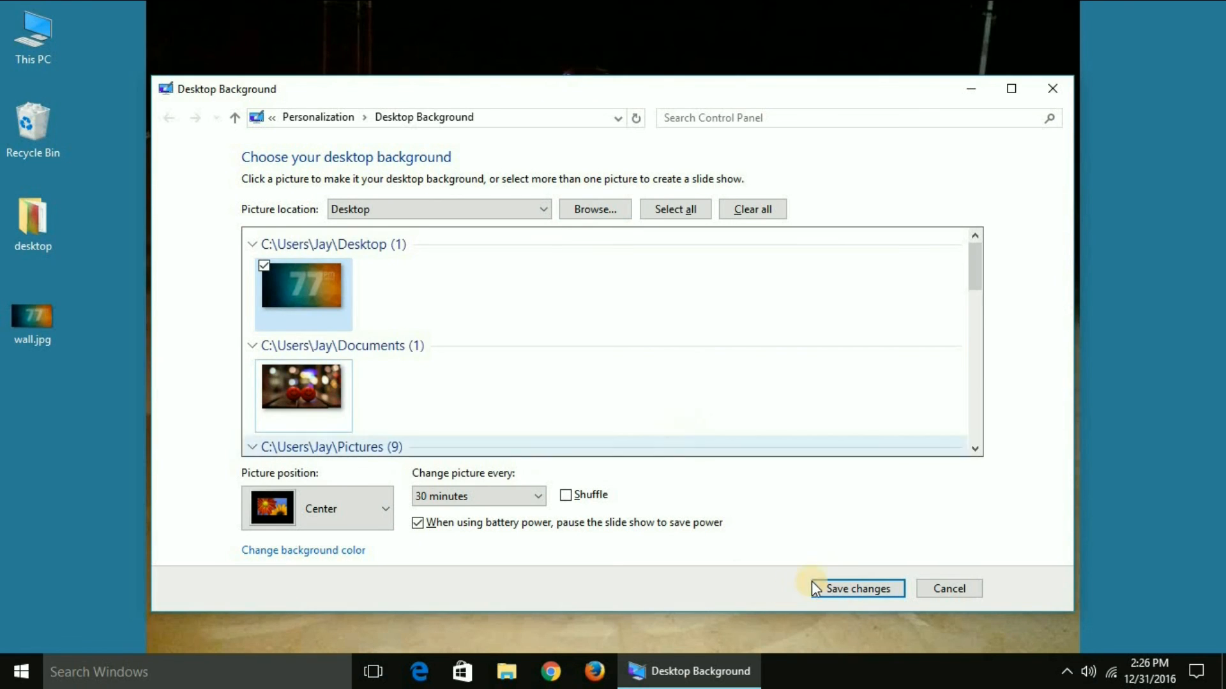